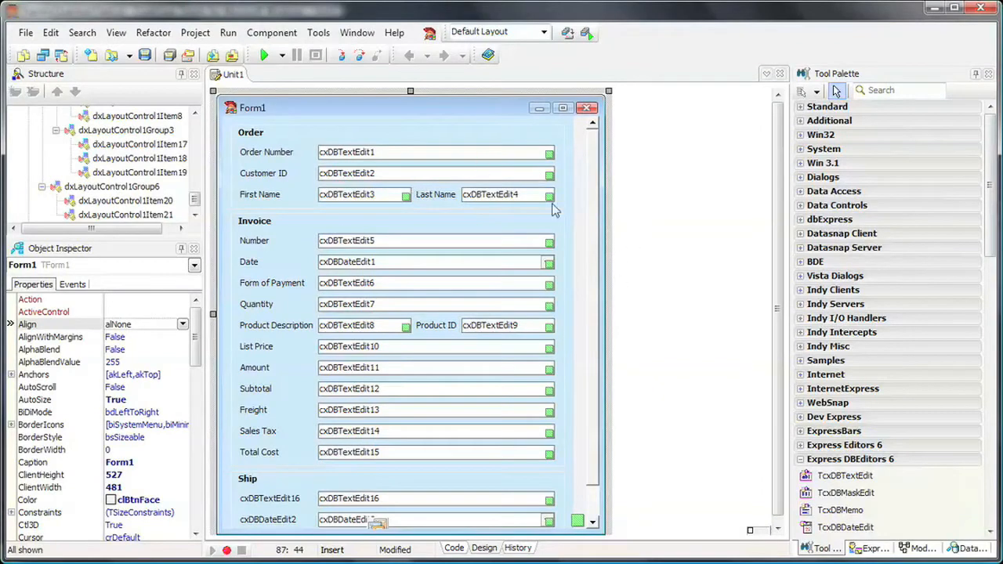
{"action": "mouse_move", "coordinate": [463, 333]}
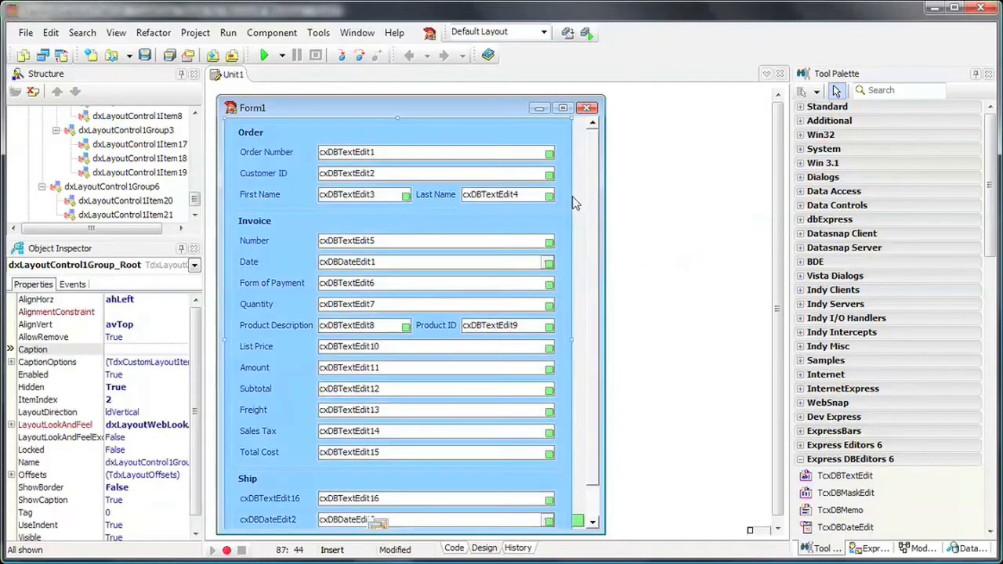
{"action": "mouse_move", "coordinate": [423, 360]}
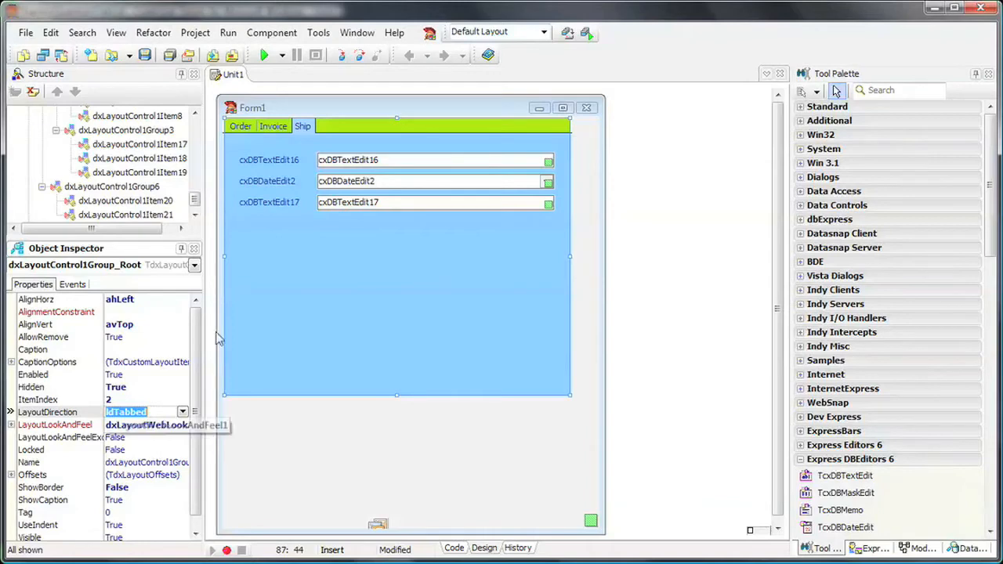
- View the Order and Invoice tabbed pages in the form designer
{"action": "left_click", "coordinate": [241, 126]}
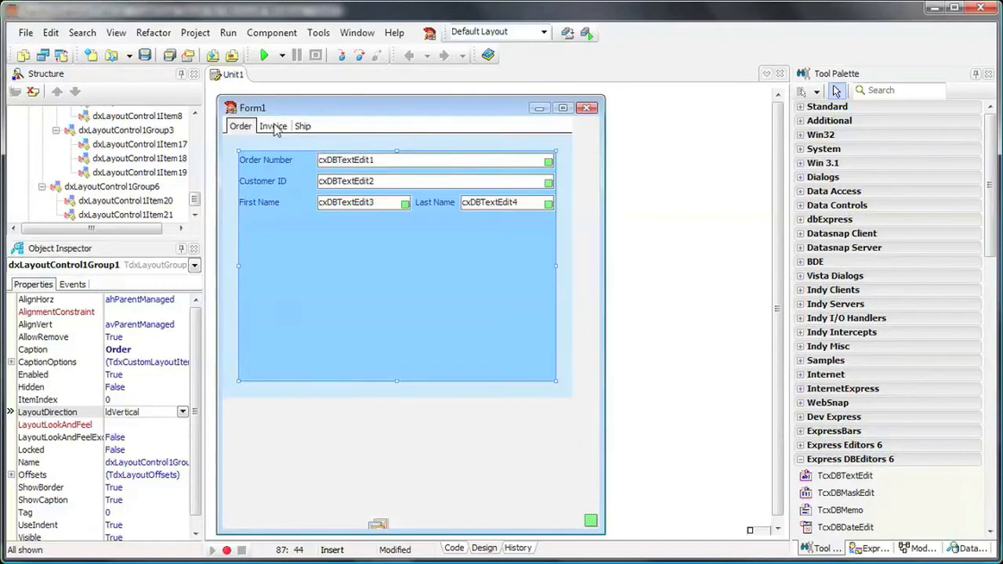
{"action": "left_click", "coordinate": [302, 127]}
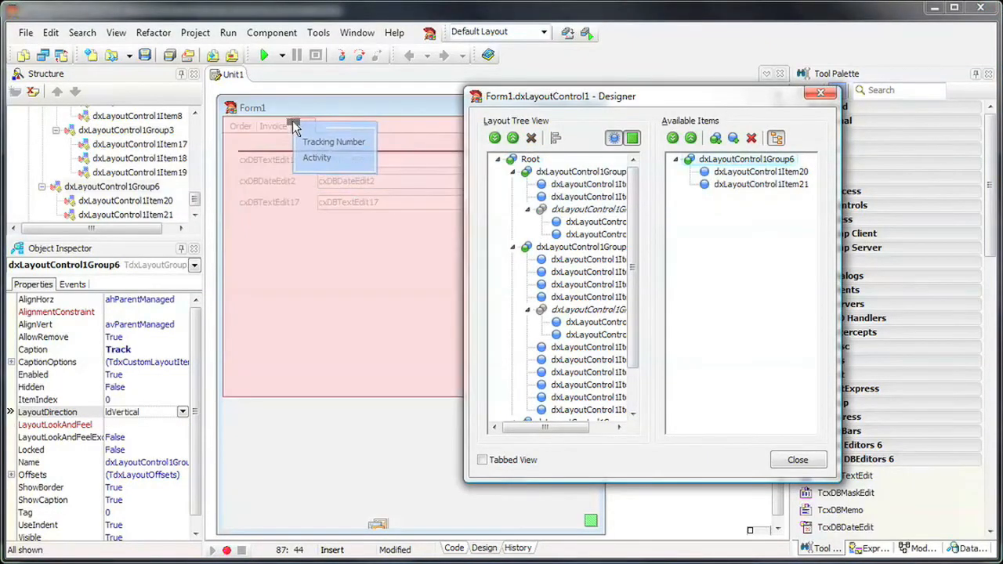
- Drop the Track group (dxLayoutControl1Group6) onto the tab strip and close the layout designer
{"action": "left_click", "coordinate": [305, 126]}
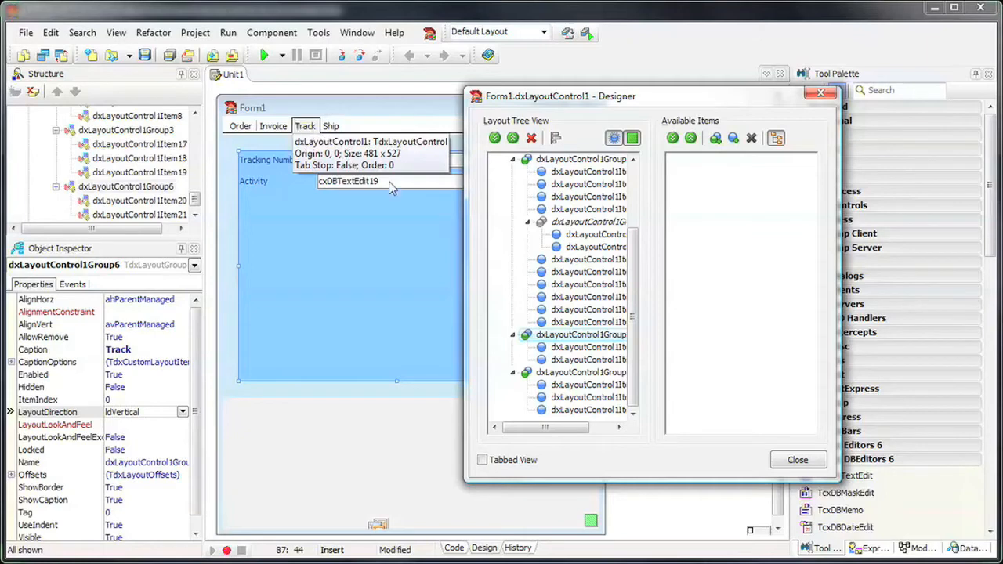
{"action": "left_click", "coordinate": [797, 460]}
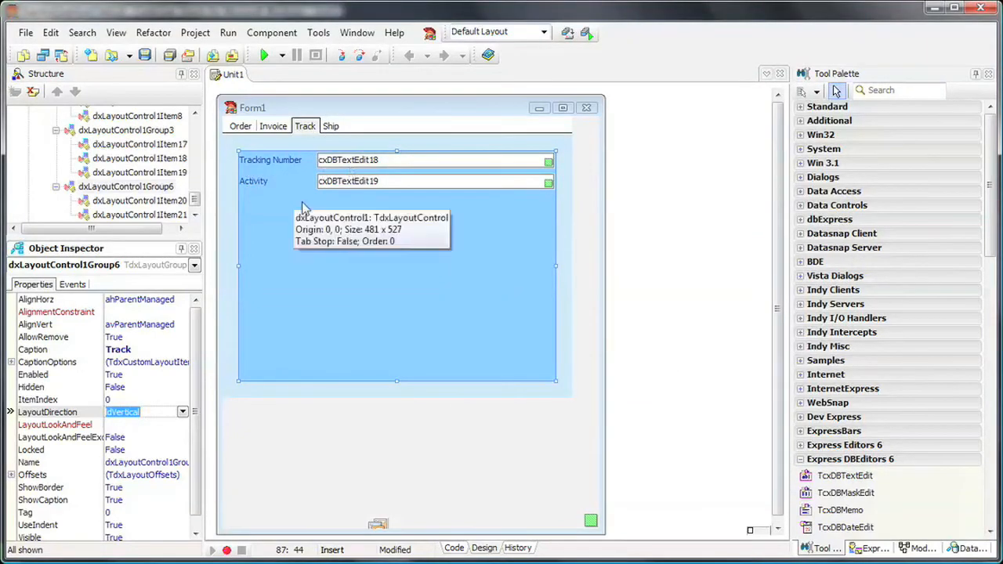
- Drag the Track tab to the right of Ship, giving Order, Invoice, Ship, Track
{"action": "left_click", "coordinate": [331, 127]}
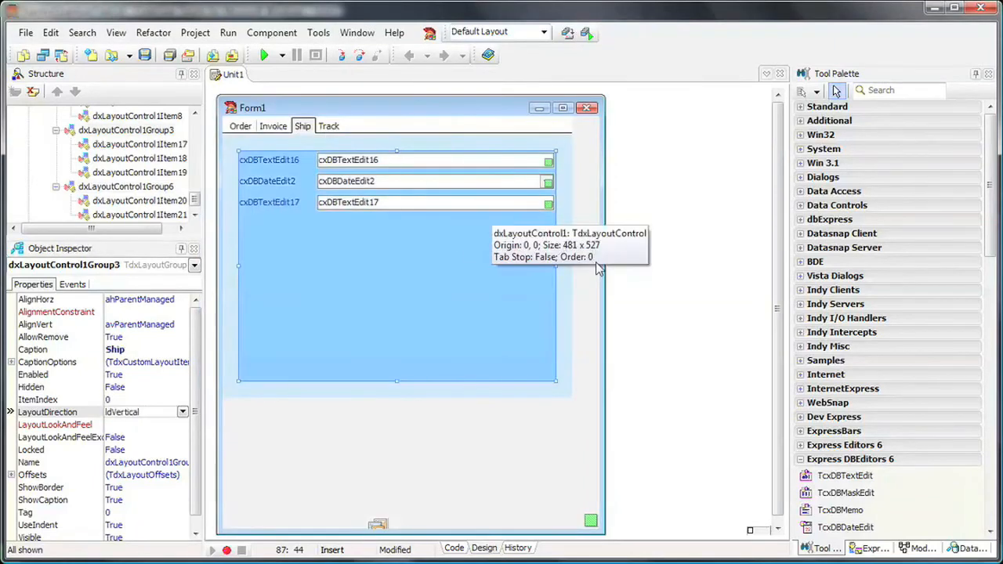
{"action": "mouse_move", "coordinate": [612, 304]}
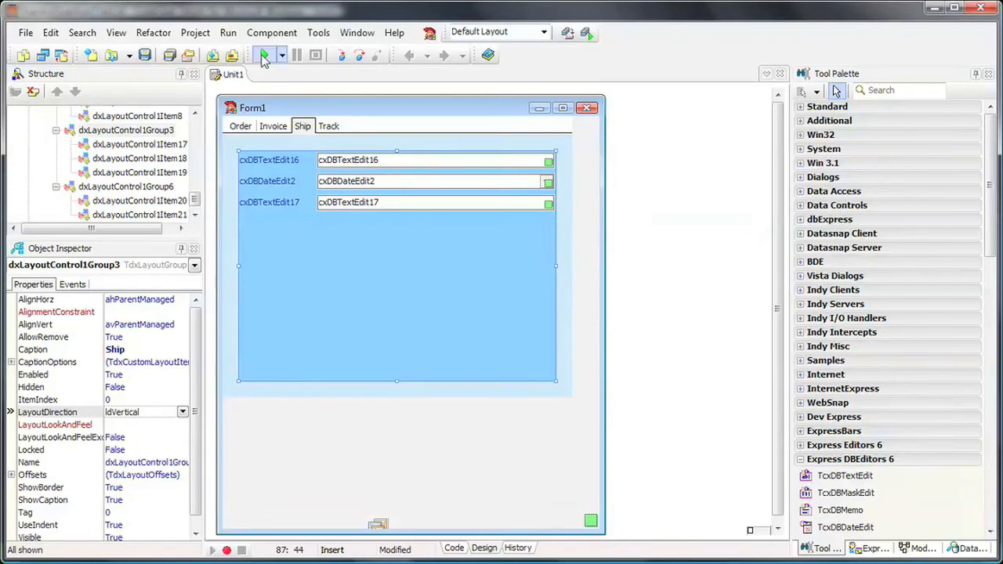
- Run the app, move the Track page to Available Items, and close customization
{"action": "left_click", "coordinate": [265, 55]}
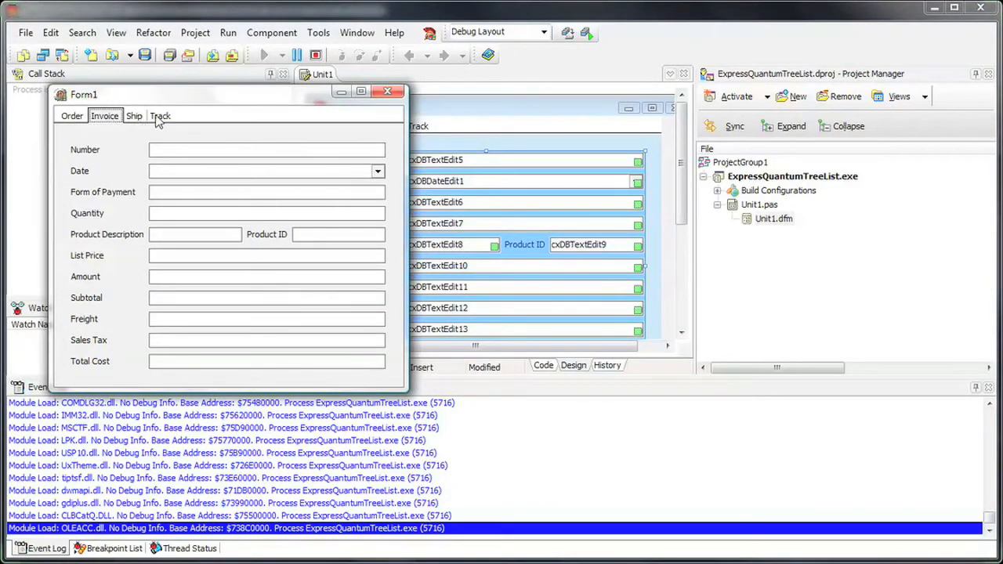
{"action": "left_click", "coordinate": [160, 115]}
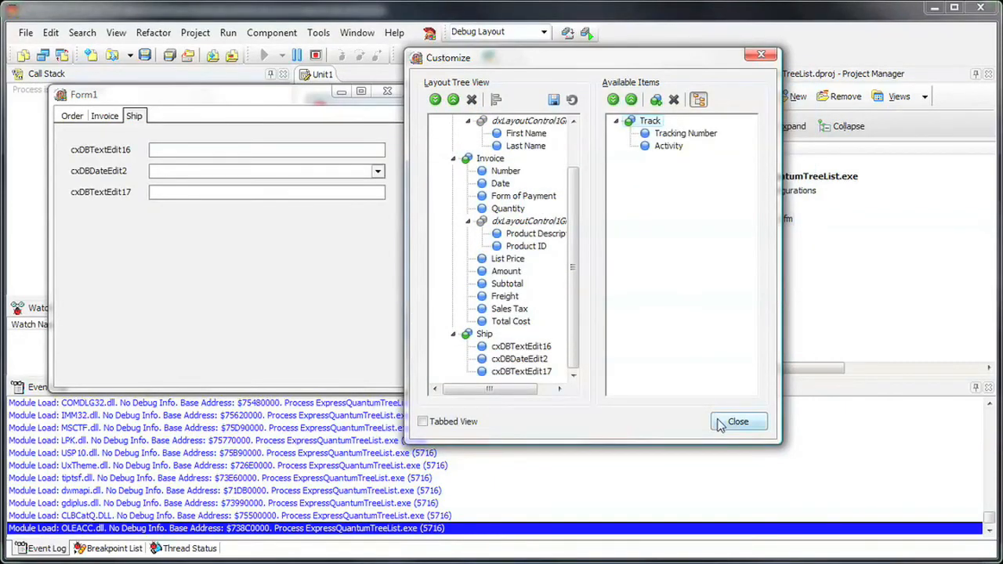
{"action": "left_click", "coordinate": [738, 422]}
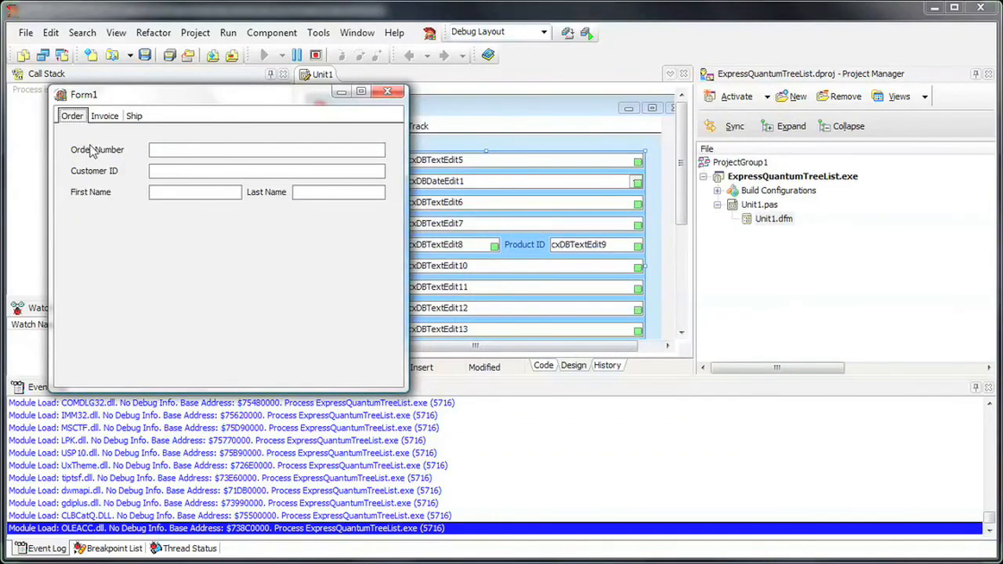